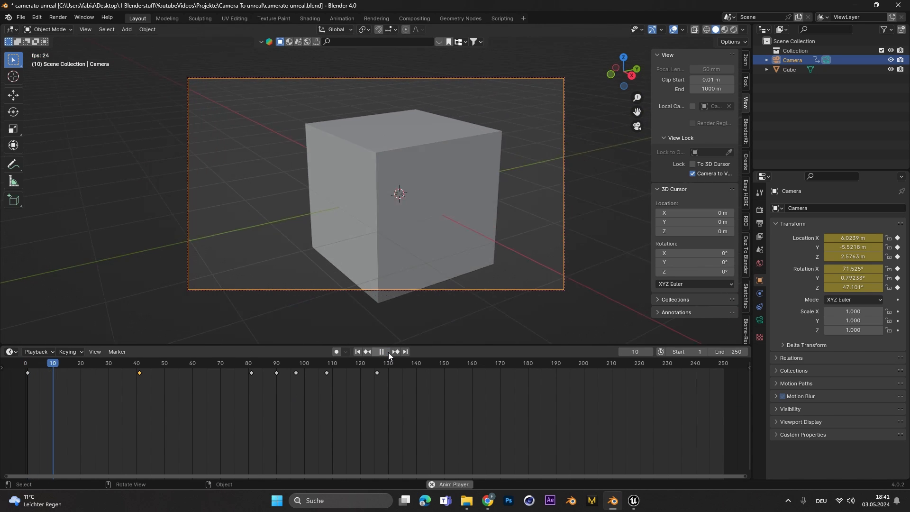
Step: Stop playback, select the Camera, and export it as FBX with animation baked
{"action": "left_click", "coordinate": [381, 352]}
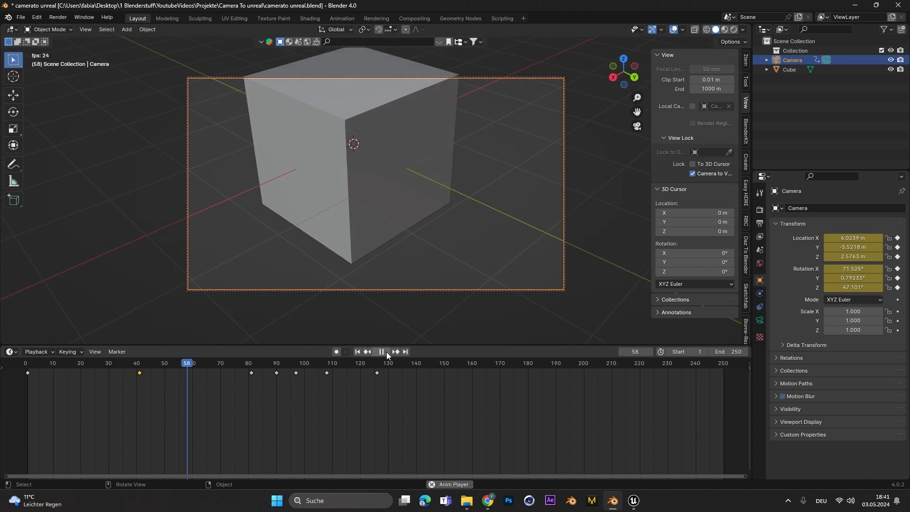
{"action": "left_click", "coordinate": [381, 351]}
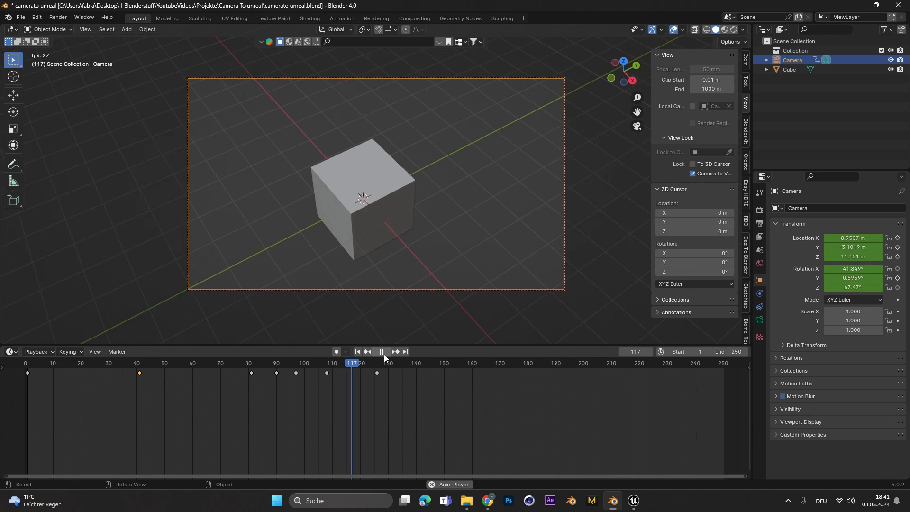
{"action": "left_click", "coordinate": [380, 354]}
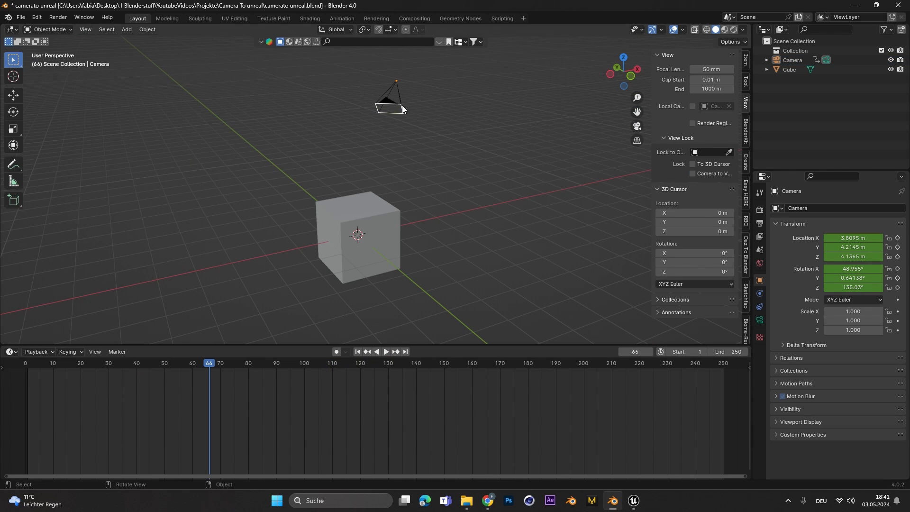
{"action": "left_click", "coordinate": [390, 104]}
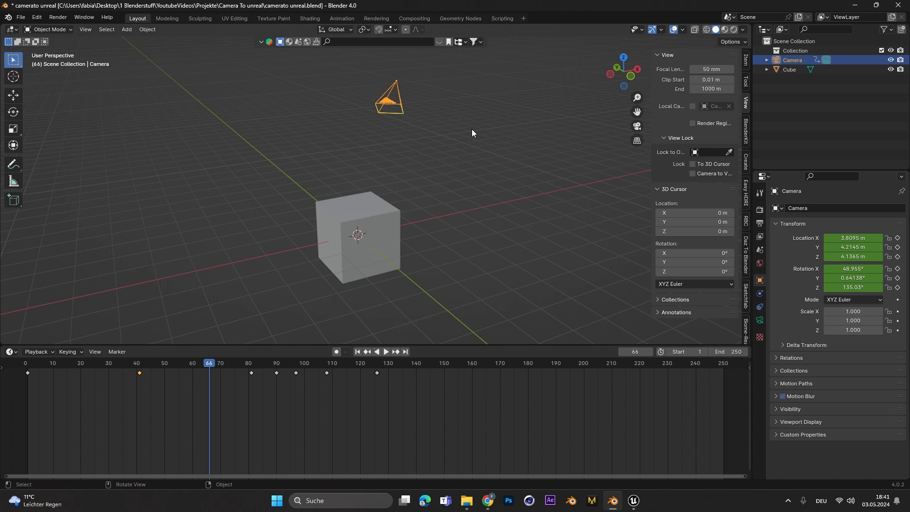
{"action": "left_click", "coordinate": [20, 17]}
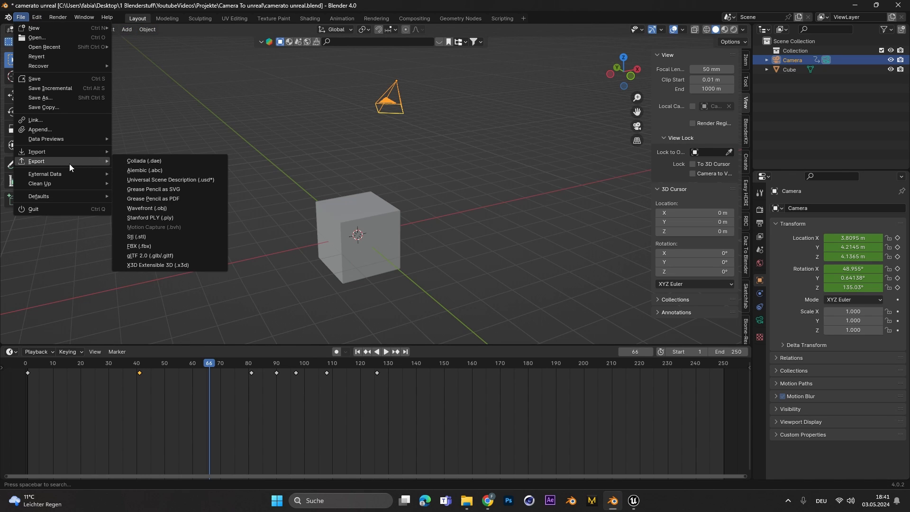
{"action": "left_click", "coordinate": [138, 248]}
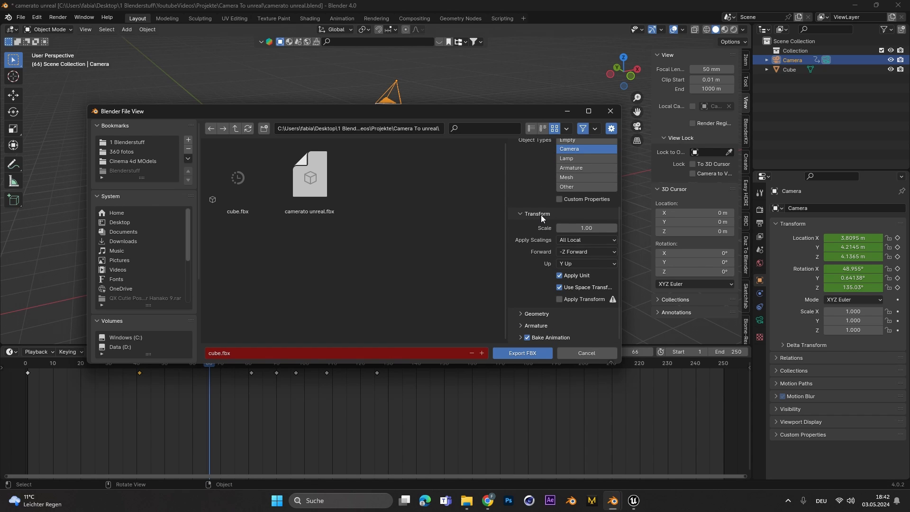
{"action": "left_click", "coordinate": [309, 173]}
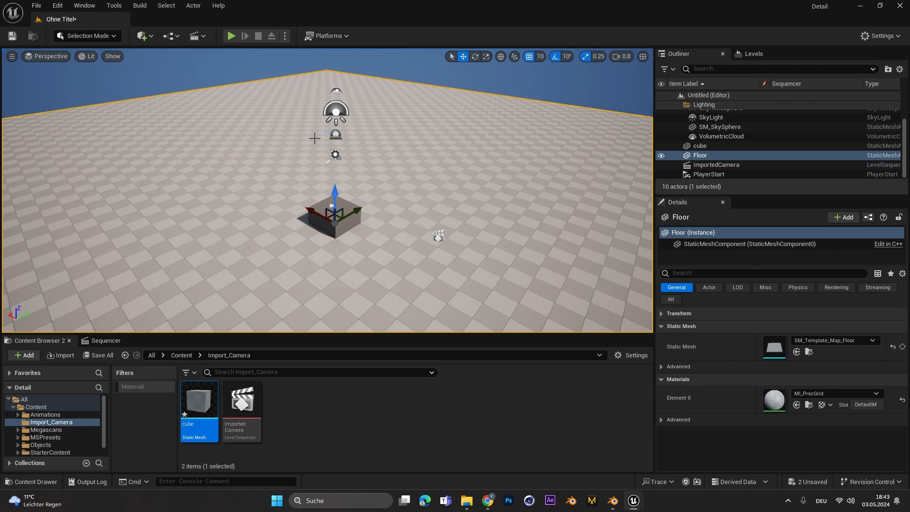
Step: Open the ImportedCamera level sequence and place a Cine Camera Actor in it
{"action": "left_click", "coordinate": [195, 35]}
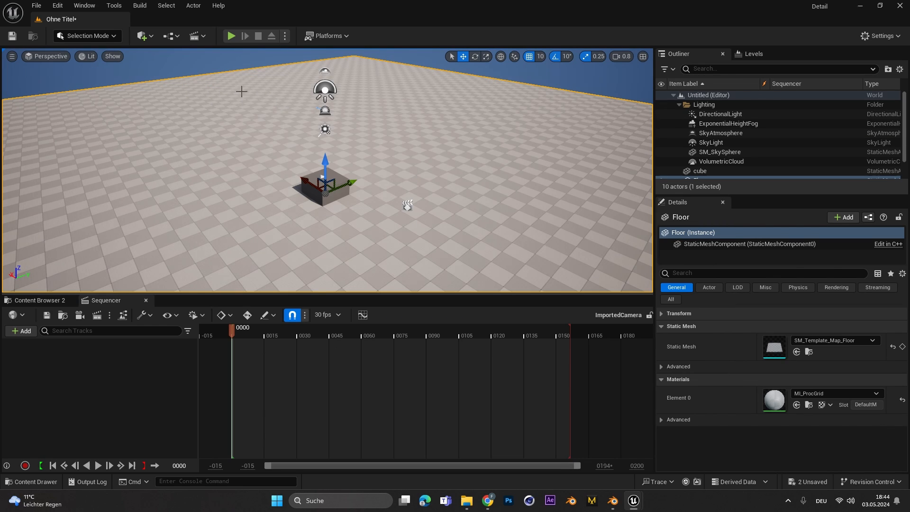
{"action": "left_click", "coordinate": [140, 35]}
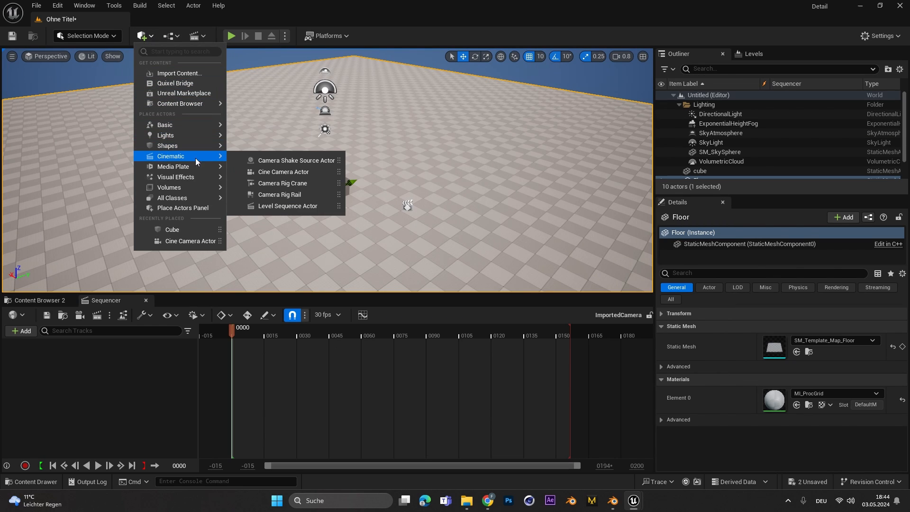
{"action": "mouse_move", "coordinate": [283, 172]}
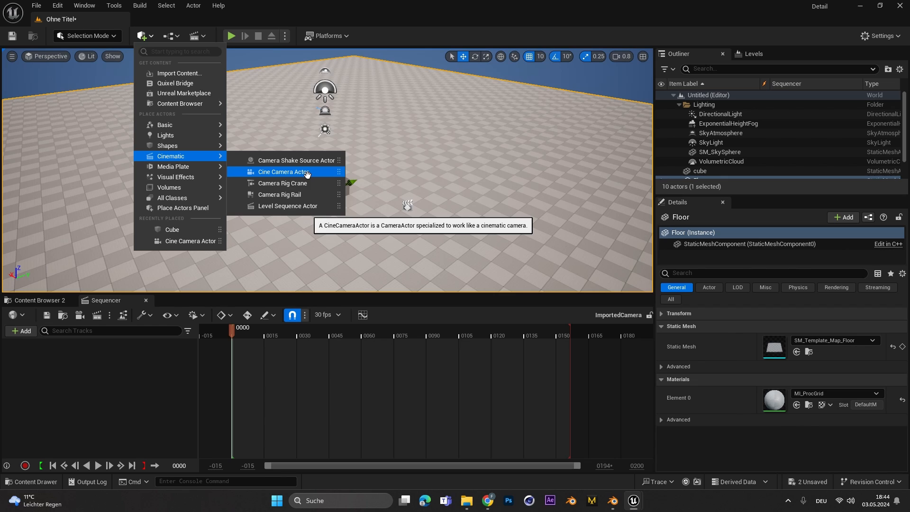
{"action": "left_click", "coordinate": [284, 171]}
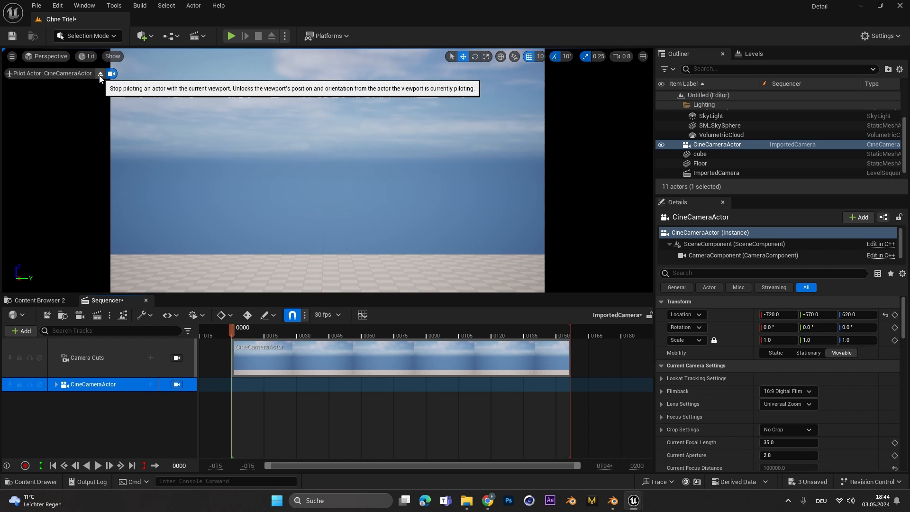
Step: Stop piloting the cine camera and expand the CineCameraActor track to reveal its components
{"action": "left_click", "coordinate": [110, 73]}
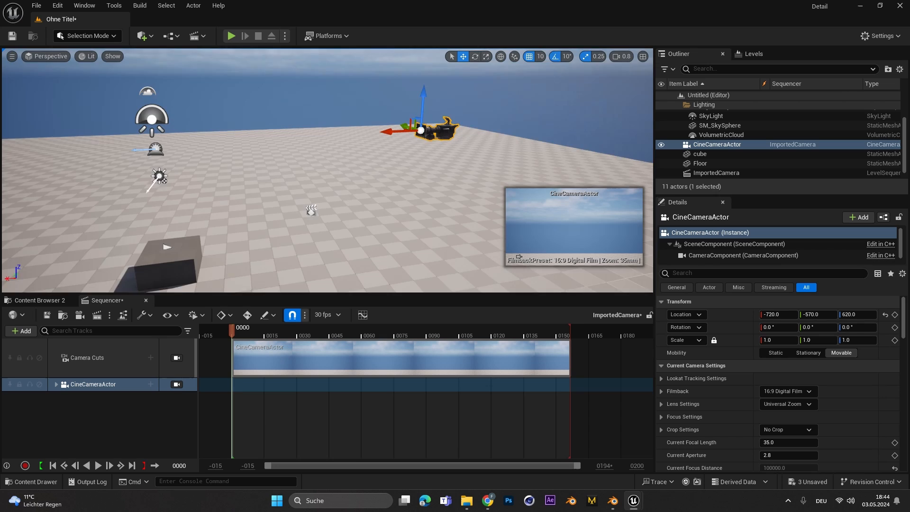
{"action": "left_click", "coordinate": [56, 384]}
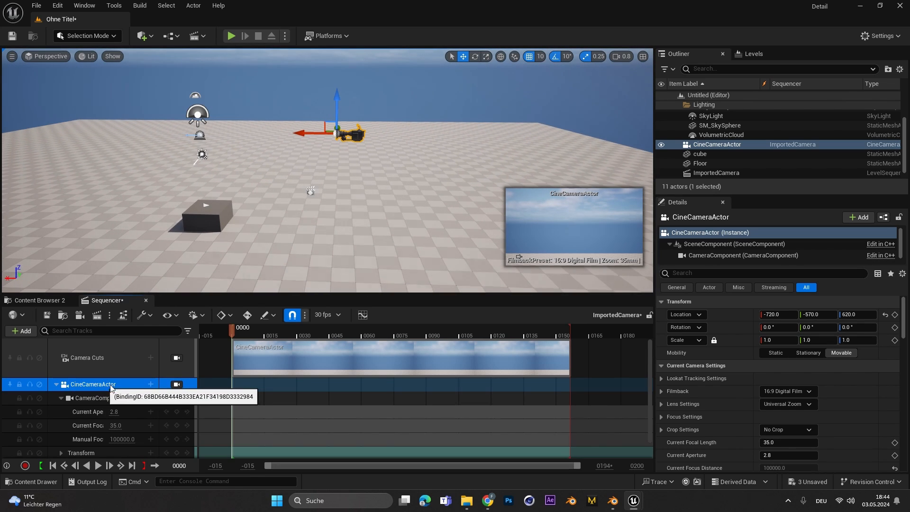
Step: Import 'camerato unreal.fbx' onto the CineCameraActor track with the default FBX options
{"action": "right_click", "coordinate": [93, 384]}
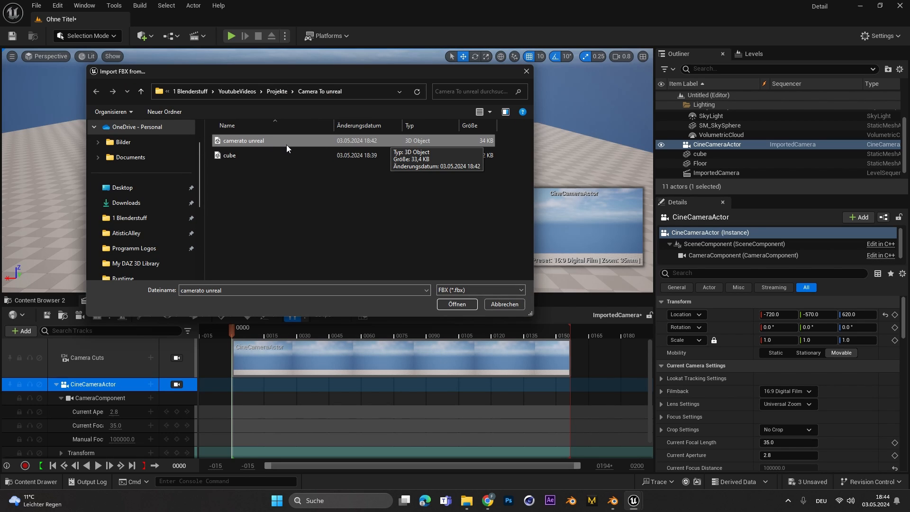
{"action": "left_click", "coordinate": [457, 304]}
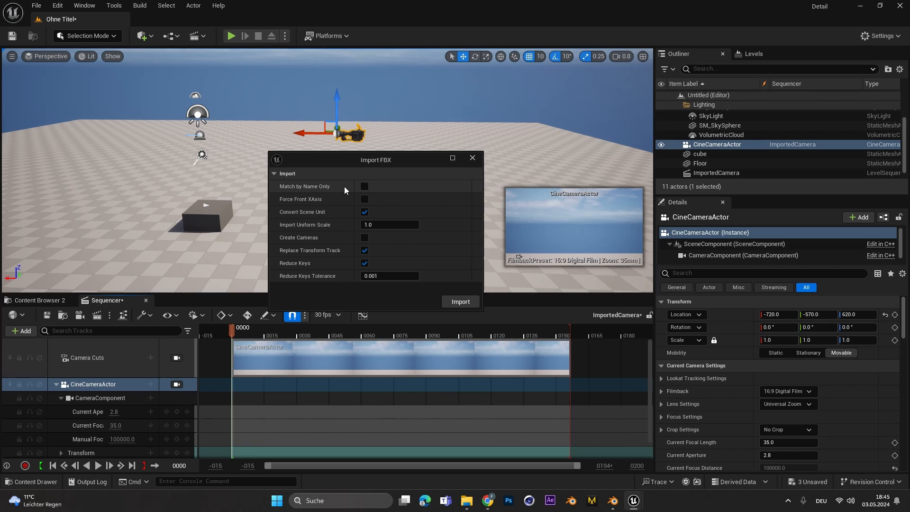
{"action": "mouse_move", "coordinate": [325, 202]}
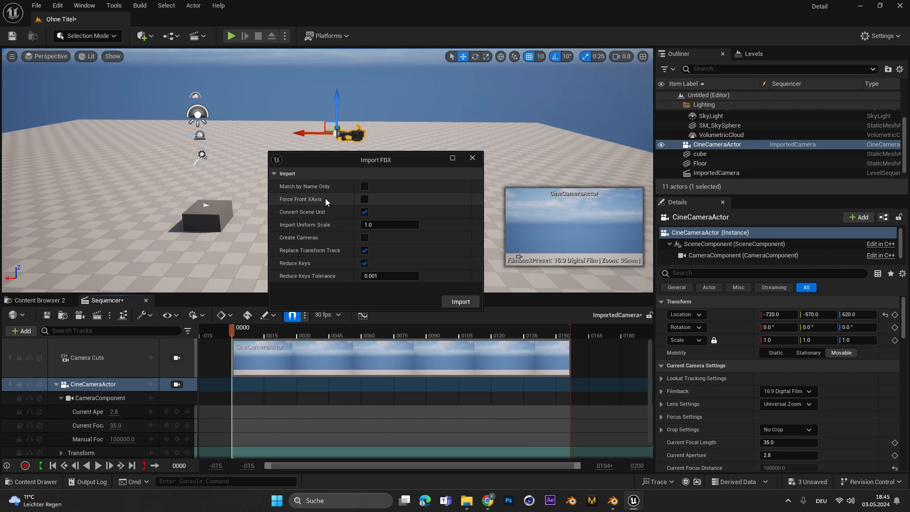
{"action": "mouse_move", "coordinate": [335, 241]}
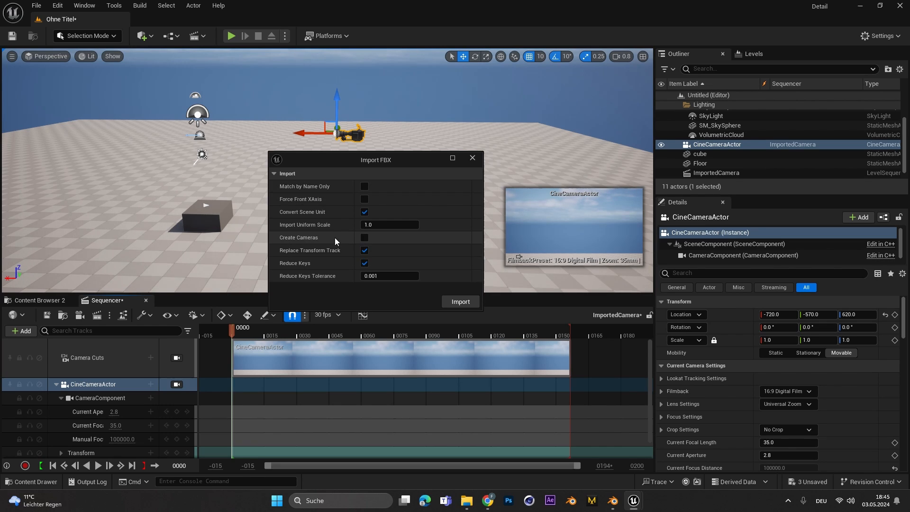
{"action": "mouse_move", "coordinate": [313, 186]}
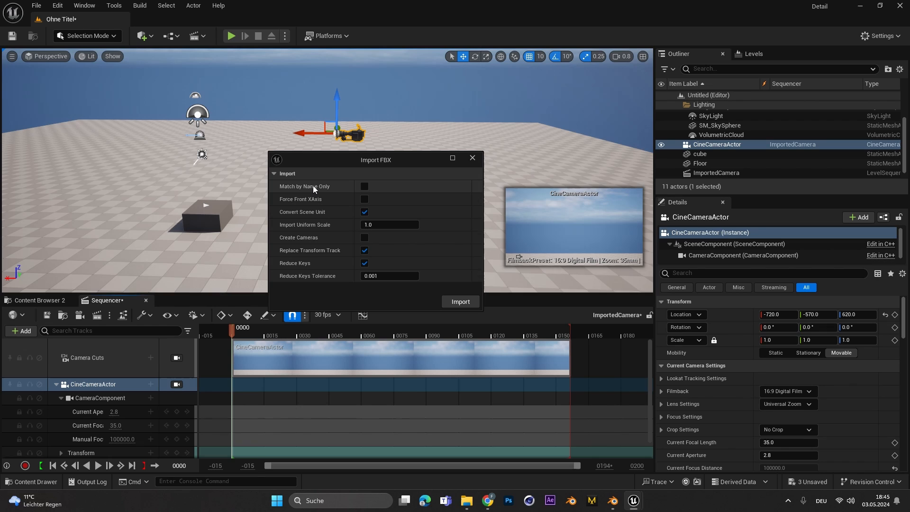
{"action": "mouse_move", "coordinate": [315, 196]}
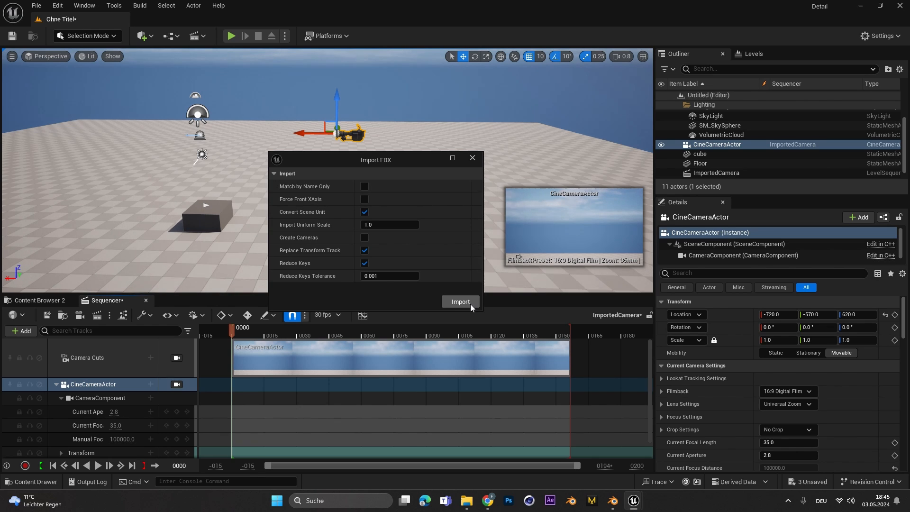
{"action": "left_click", "coordinate": [459, 302]}
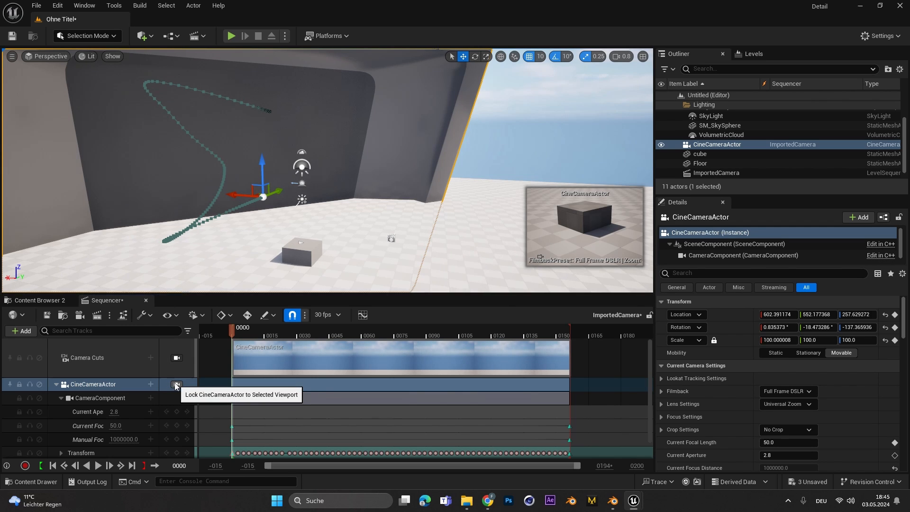
Step: Lock the viewport to the cine camera to check the imported shot
{"action": "left_click", "coordinate": [176, 384]}
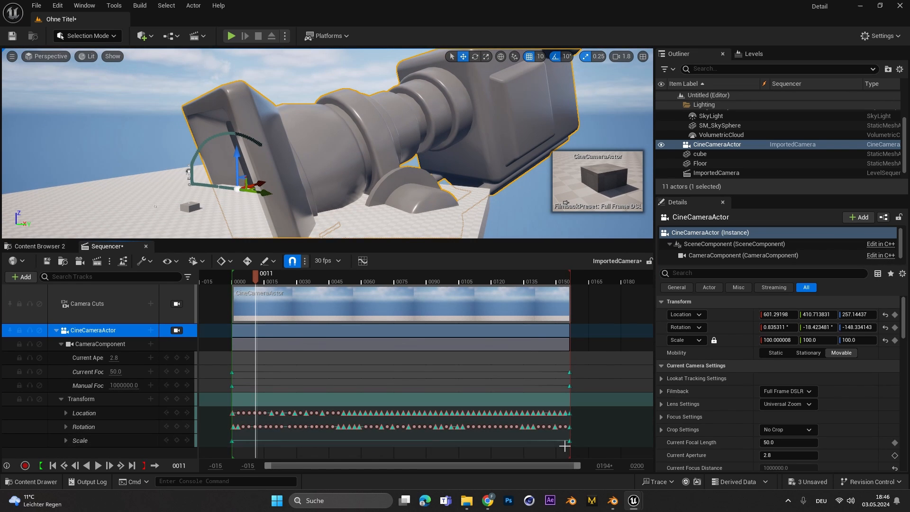
Step: Scrub the sequence timeline and return the playhead to frame 0
{"action": "right_click", "coordinate": [567, 441]}
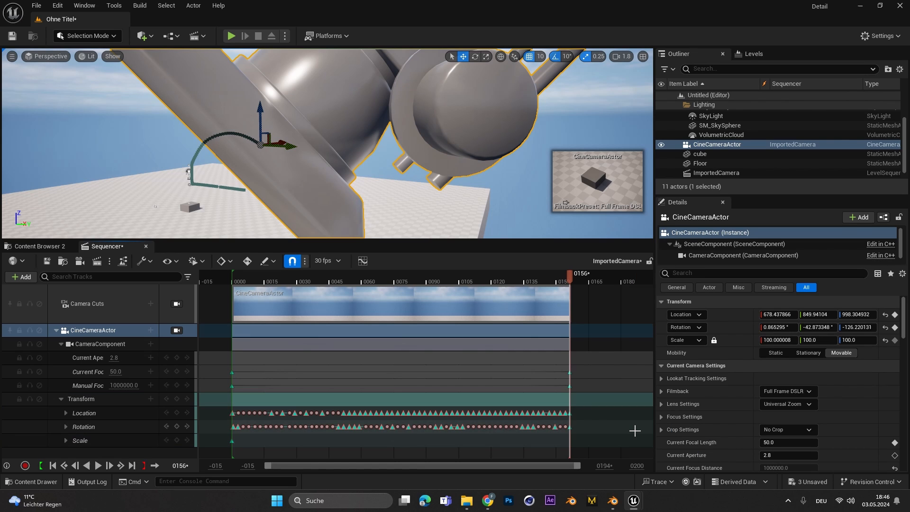
{"action": "left_click", "coordinate": [232, 273]}
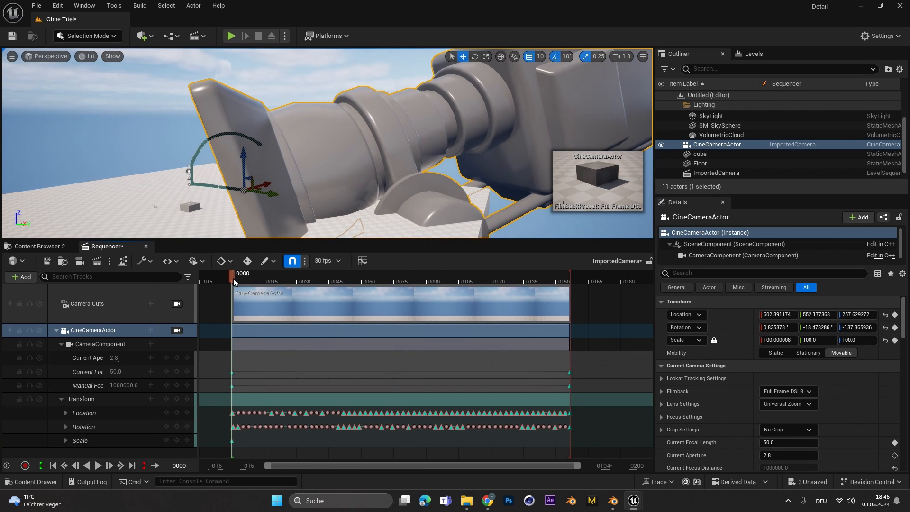
{"action": "mouse_move", "coordinate": [776, 340]}
{"action": "type", "text": "1"}
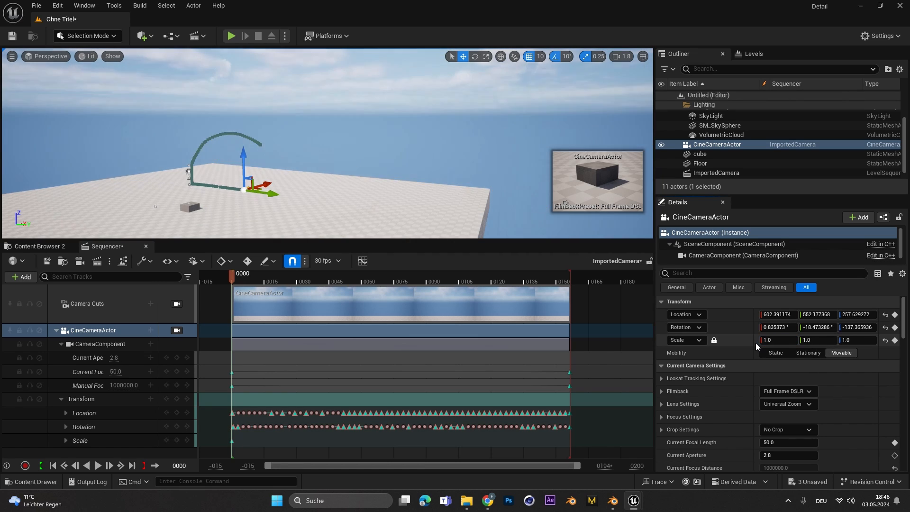
{"action": "mouse_move", "coordinate": [894, 340]}
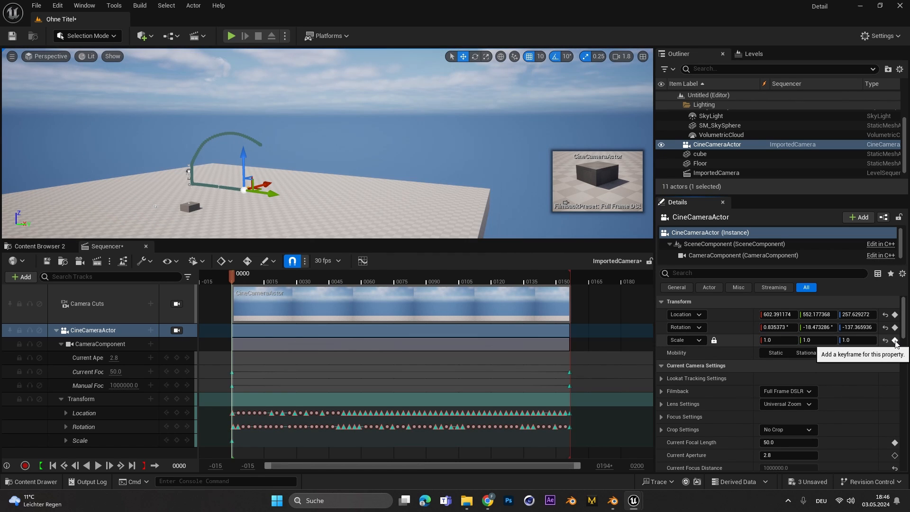